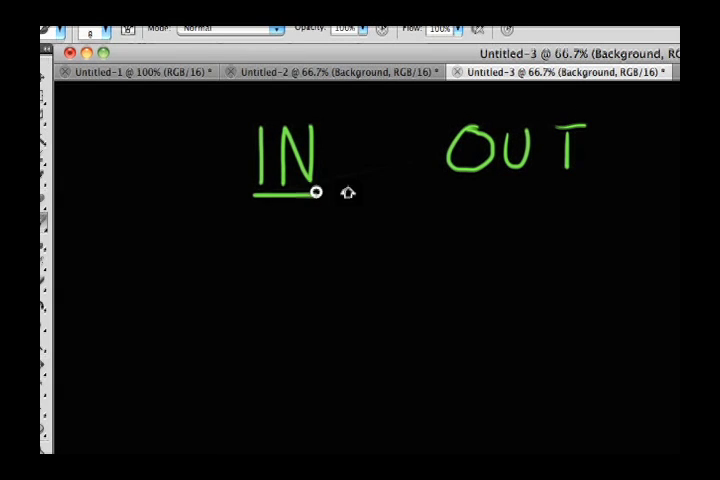
# Step: Brush an underline under OUT, a scribbled link between IN and OUT, and a box below IN
pyautogui.moveTo(445, 193); pyautogui.dragTo(585, 193)
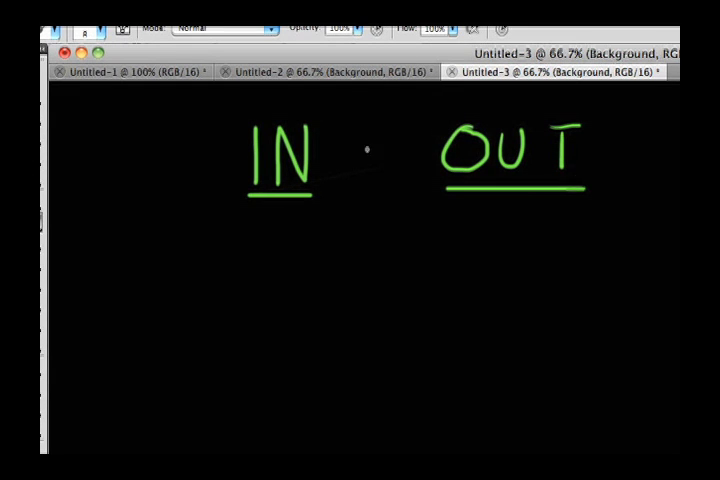
pyautogui.moveTo(330, 160); pyautogui.dragTo(380, 157)
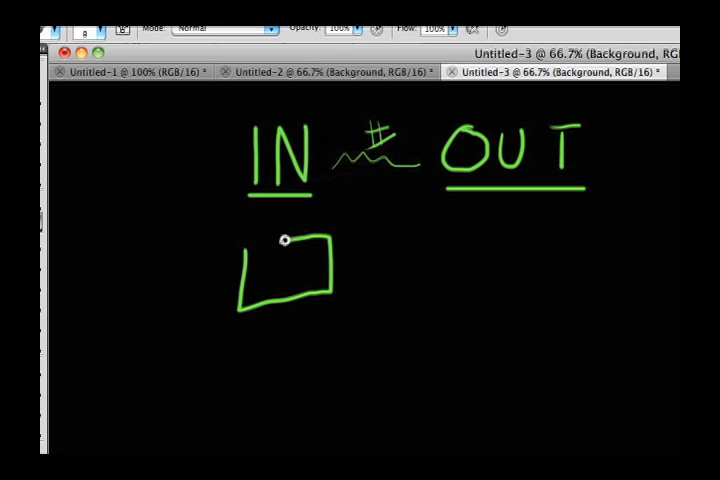
pyautogui.moveTo(255, 243); pyautogui.dragTo(325, 248)
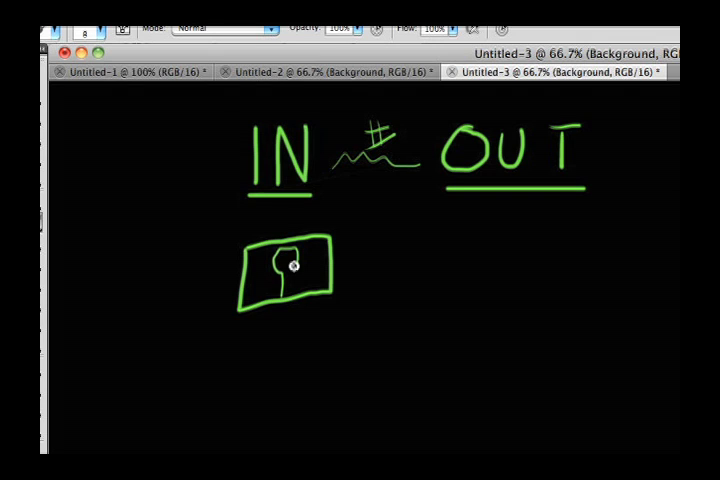
# Step: Sketch the light sensor inside the box below IN
pyautogui.moveTo(288, 248); pyautogui.dragTo(288, 295)
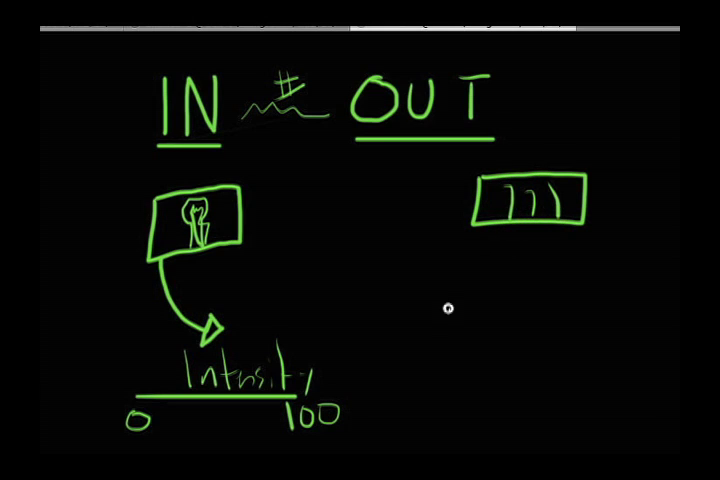
pyautogui.moveTo(452, 310); pyautogui.dragTo(522, 232)
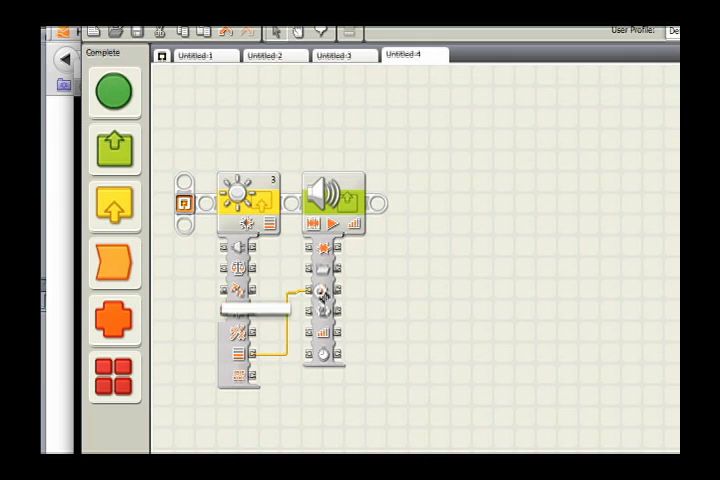
# Step: Select the sound block, then the light sensor block, to expose their data hubs
pyautogui.click(335, 200)
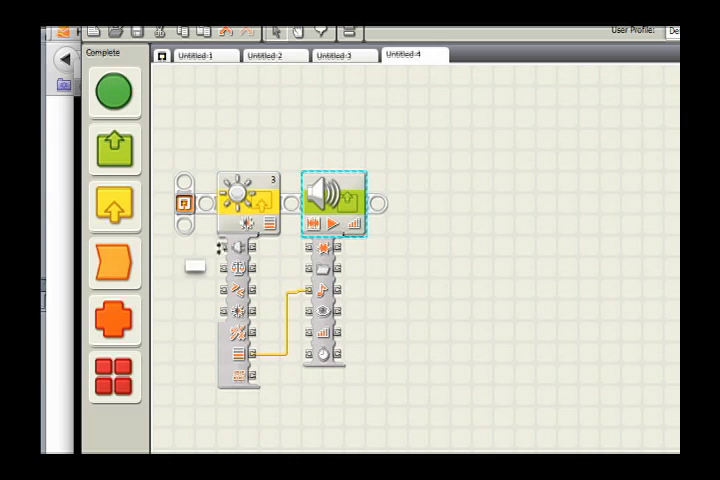
pyautogui.click(245, 200)
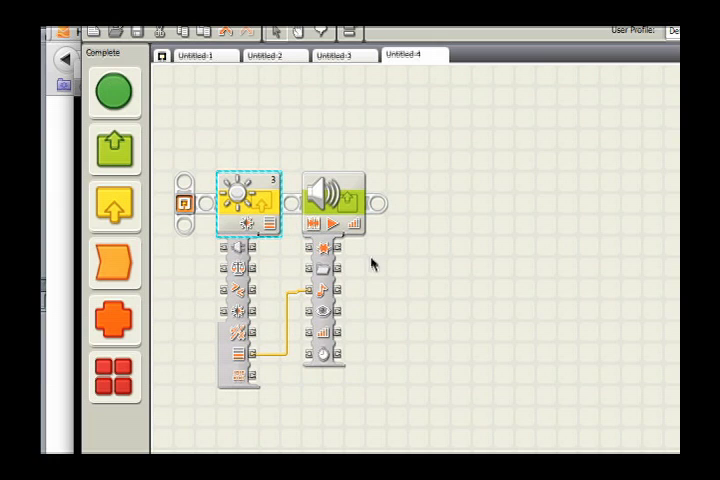